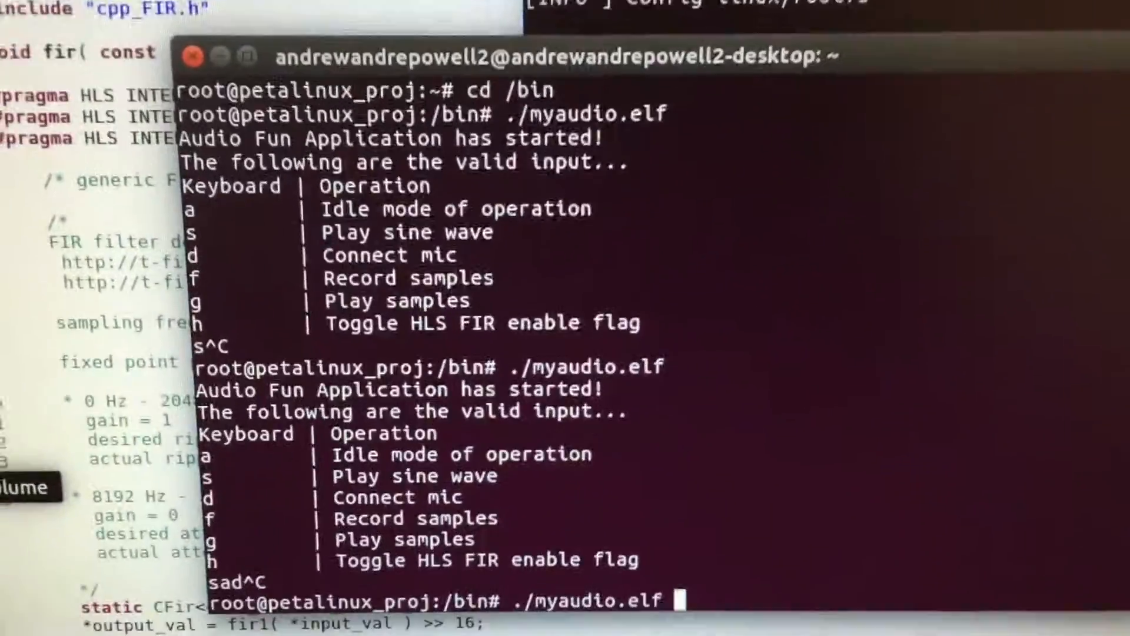
scroll("down", 3)
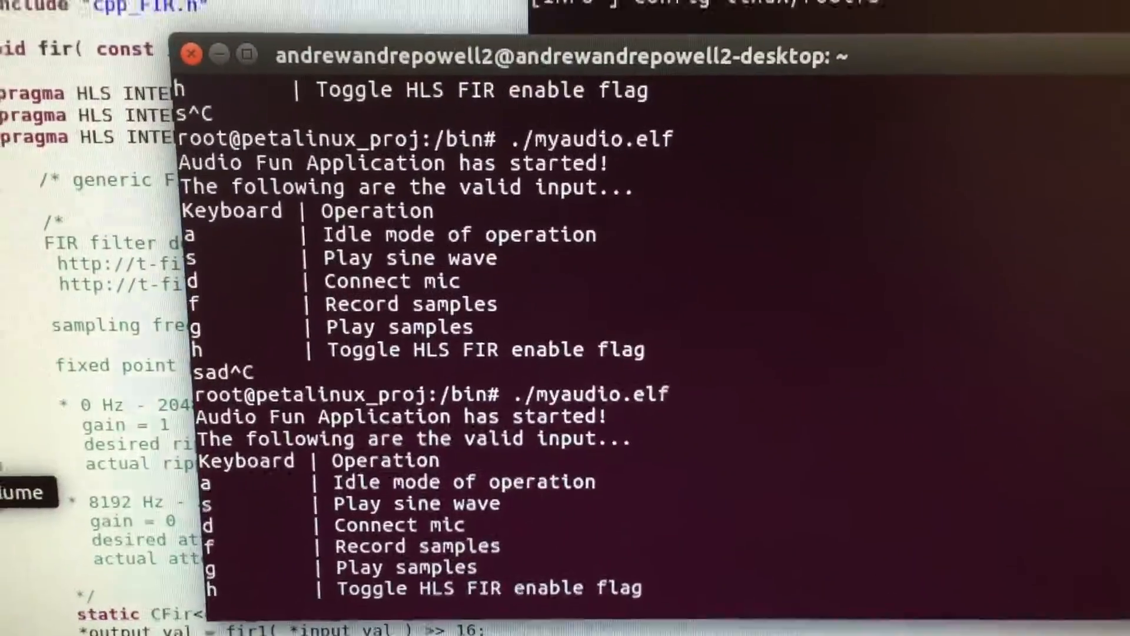